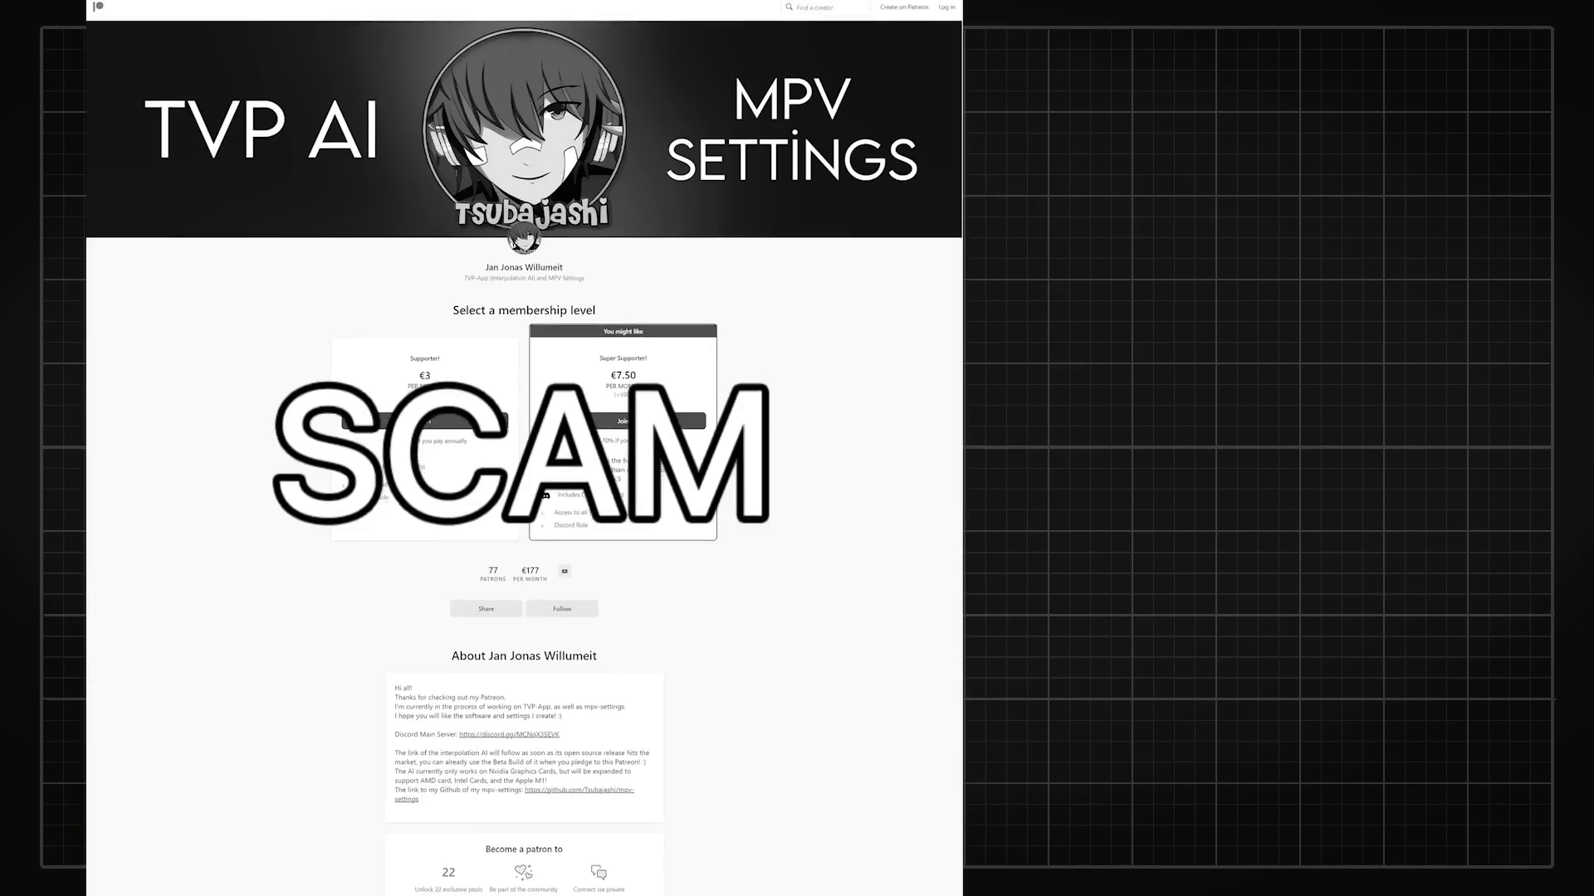
Scroll the TVP_Bot source listing and open the models folder holding four .pth files.
{"action": "scroll", "scroll_direction": "down", "scroll_amount": 3}
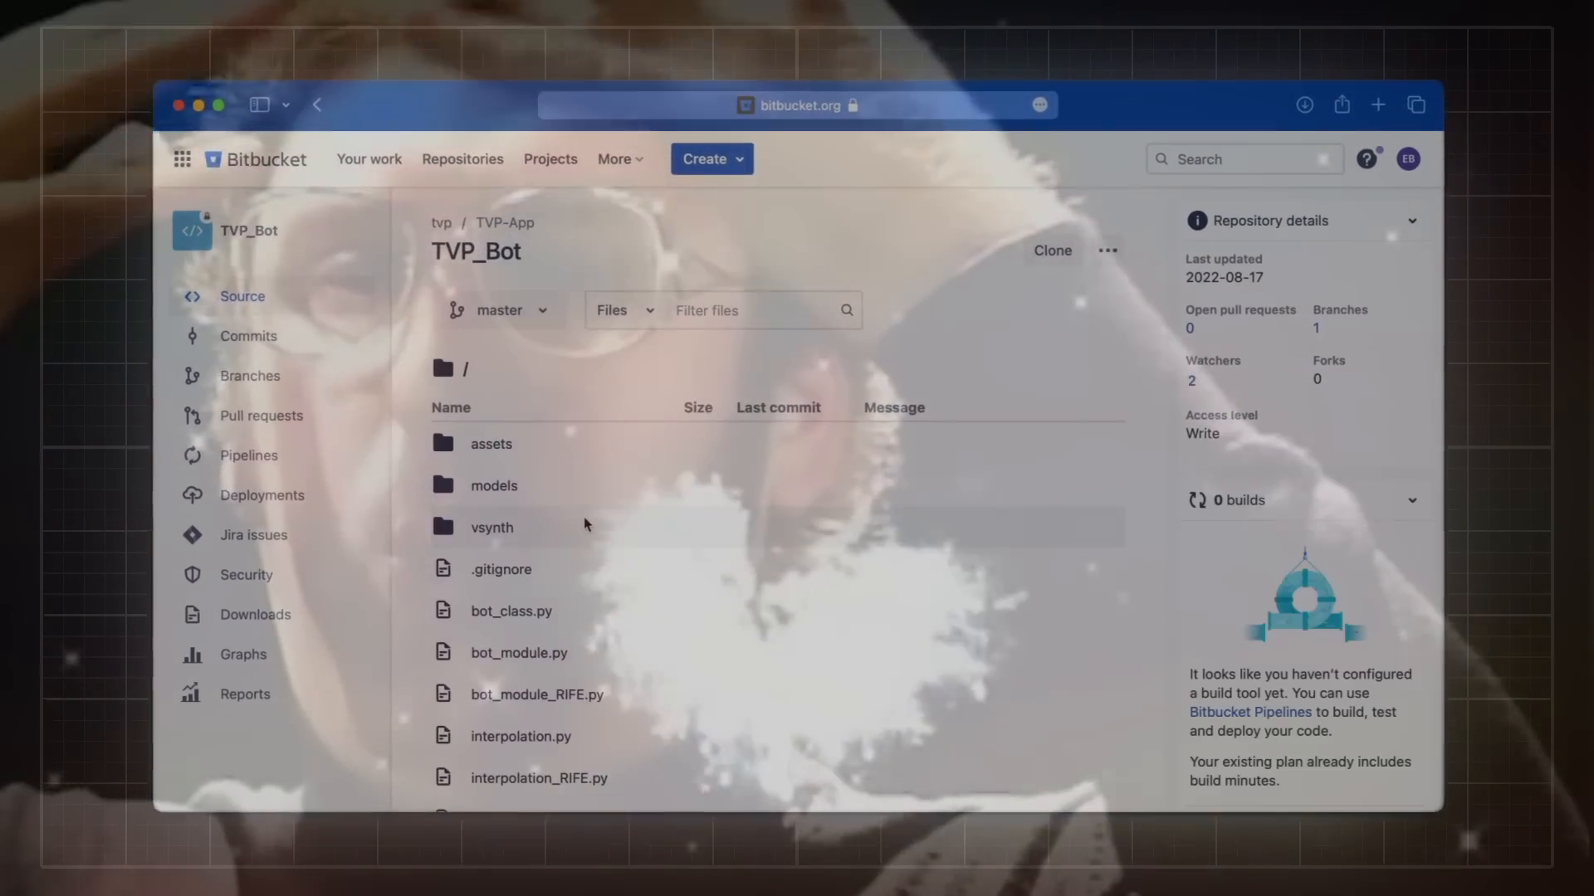
{"action": "left_click", "coordinate": [493, 484]}
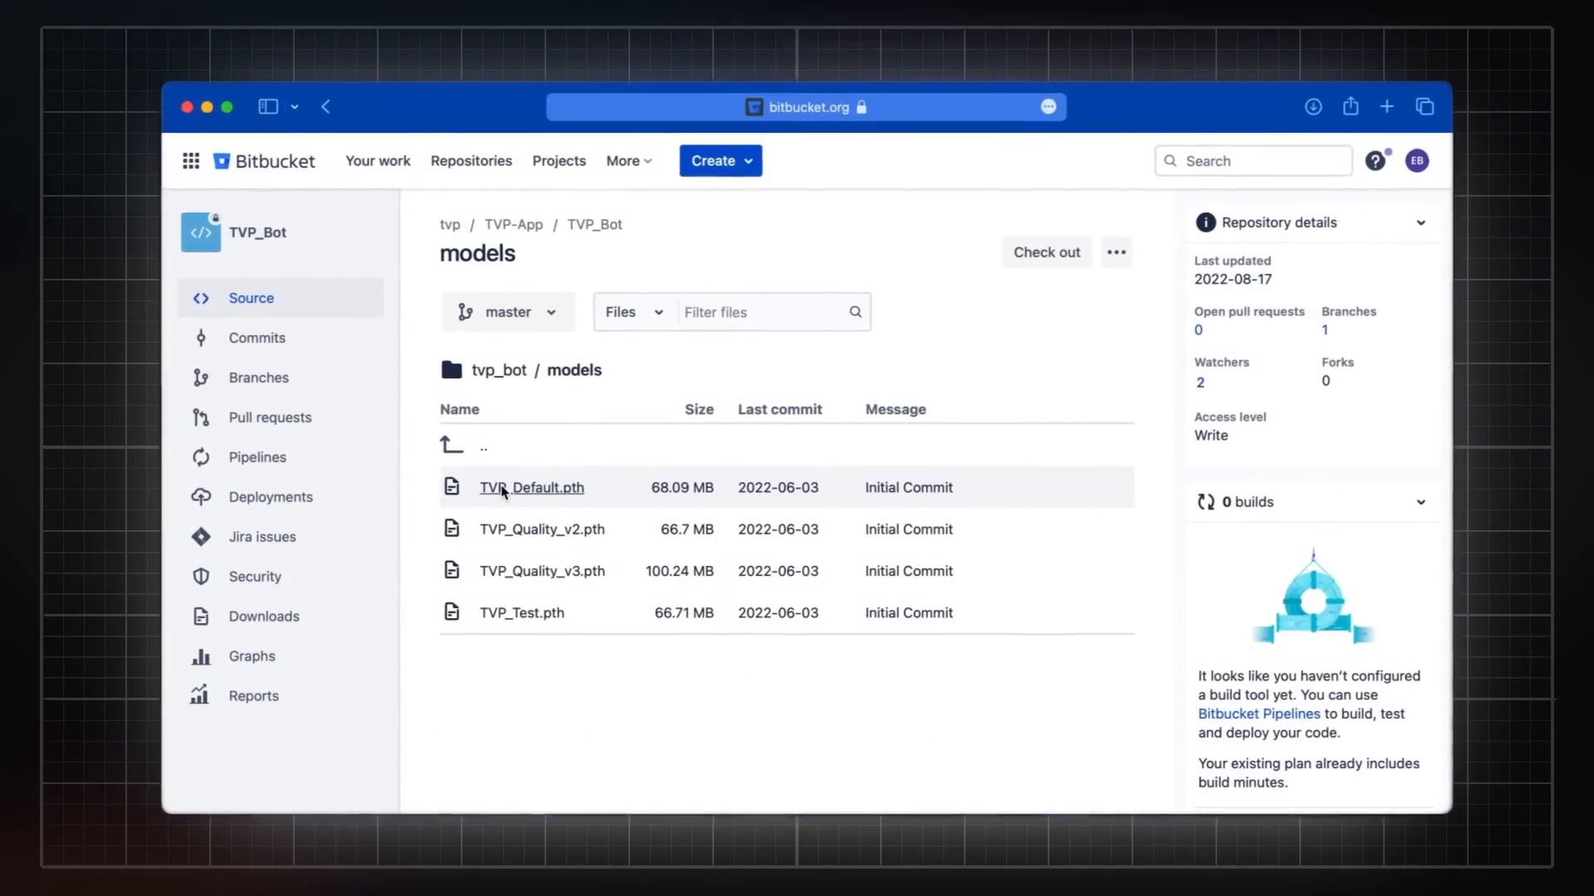
{"action": "mouse_move", "coordinate": [562, 606]}
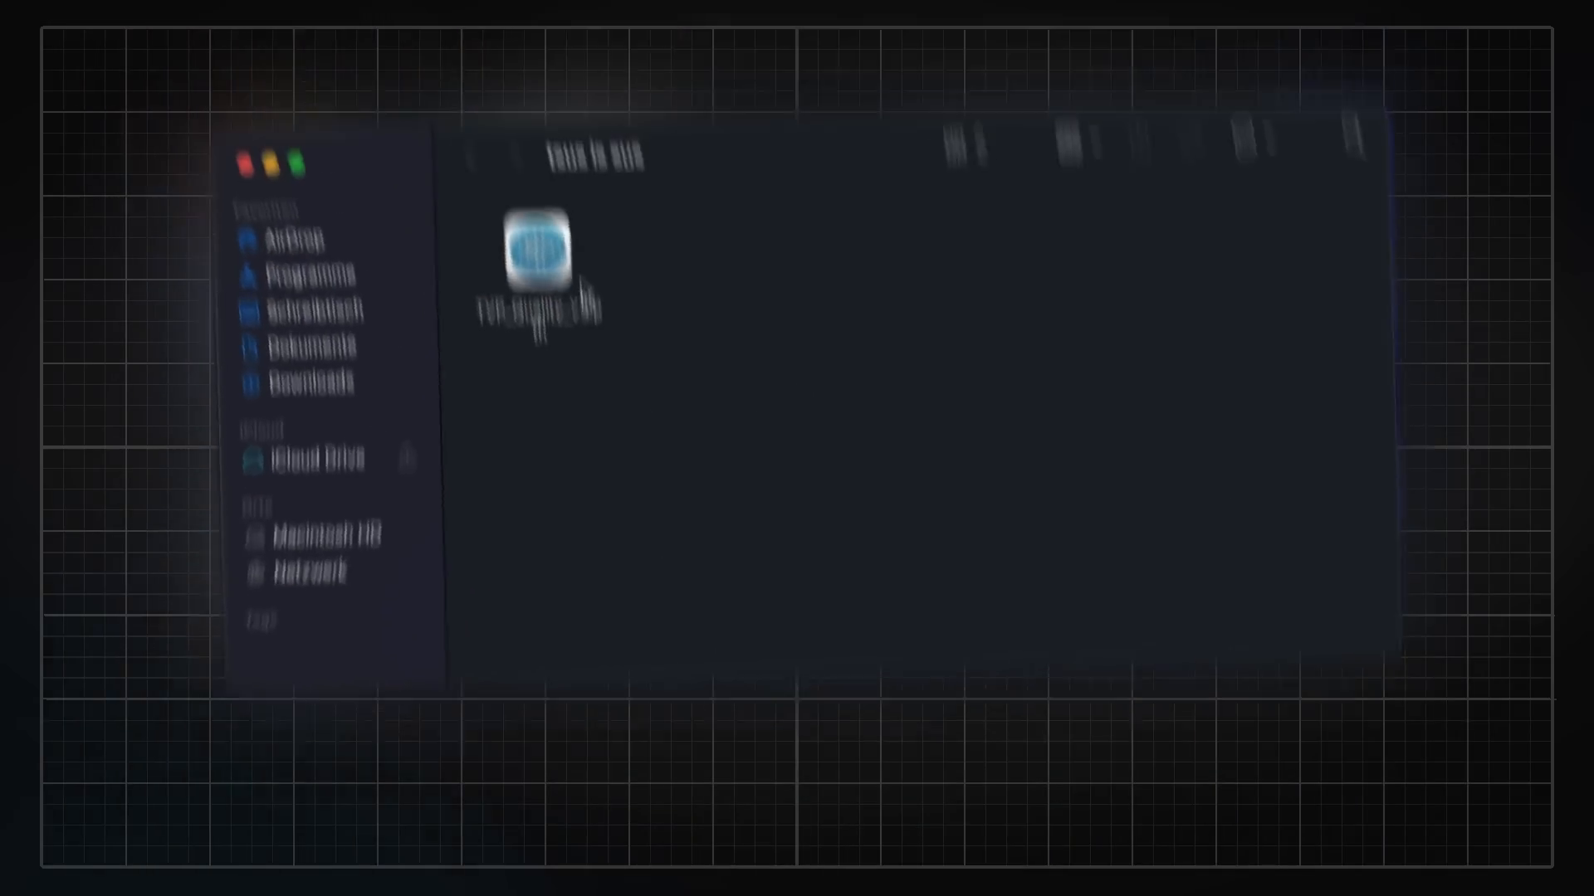
Unpack TVP_Quality_v3.pth in Finder to reveal its checkpoint folder and LICENSE file.
{"action": "double_click", "coordinate": [535, 249]}
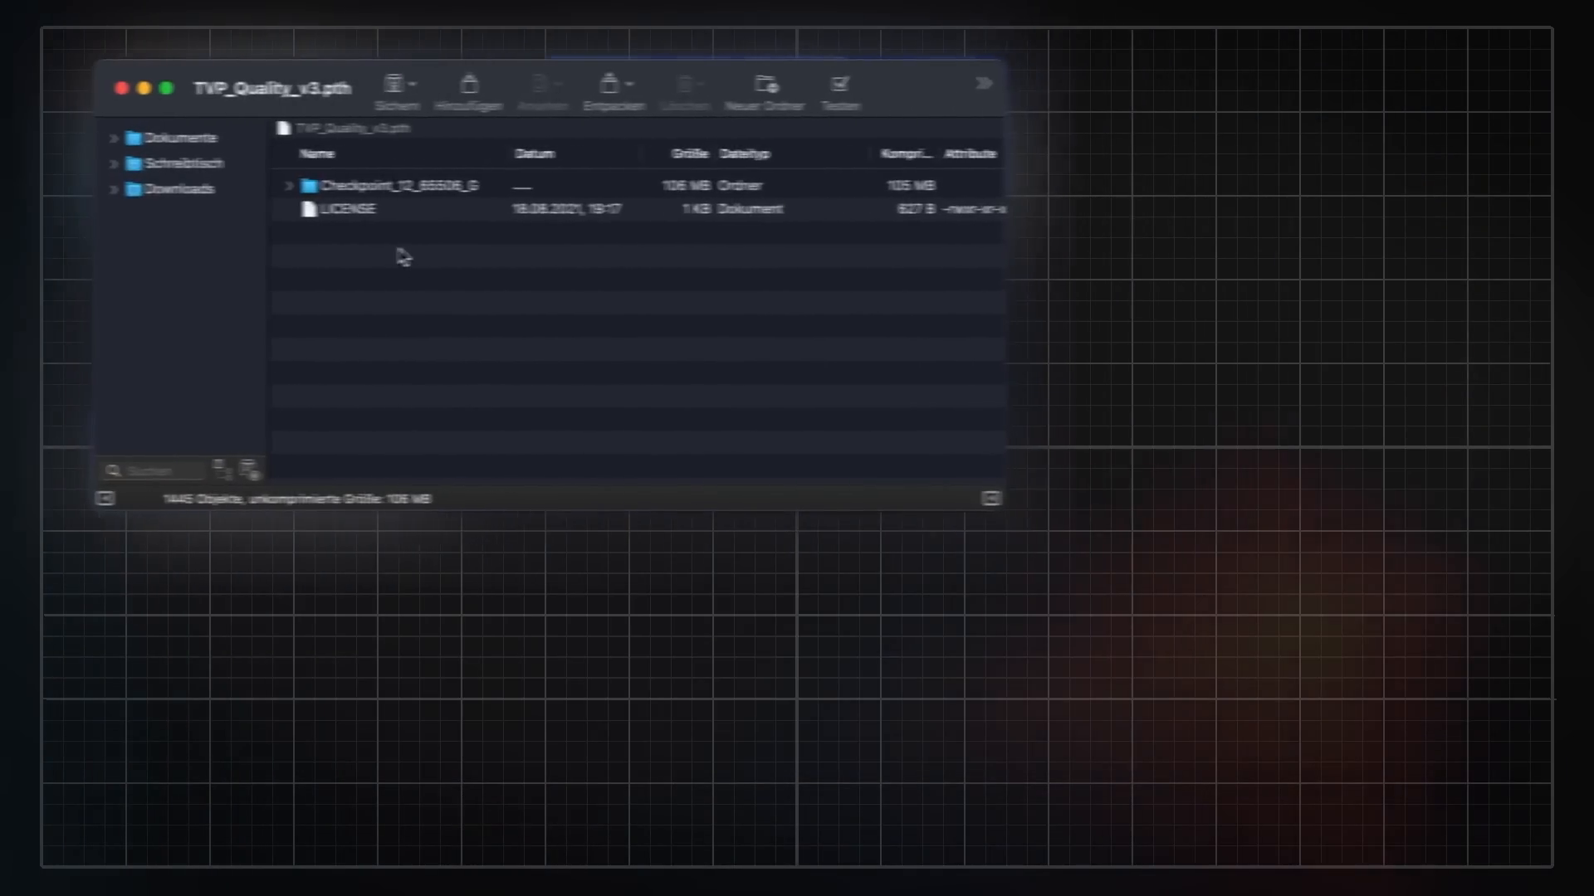
{"action": "double_click", "coordinate": [347, 209]}
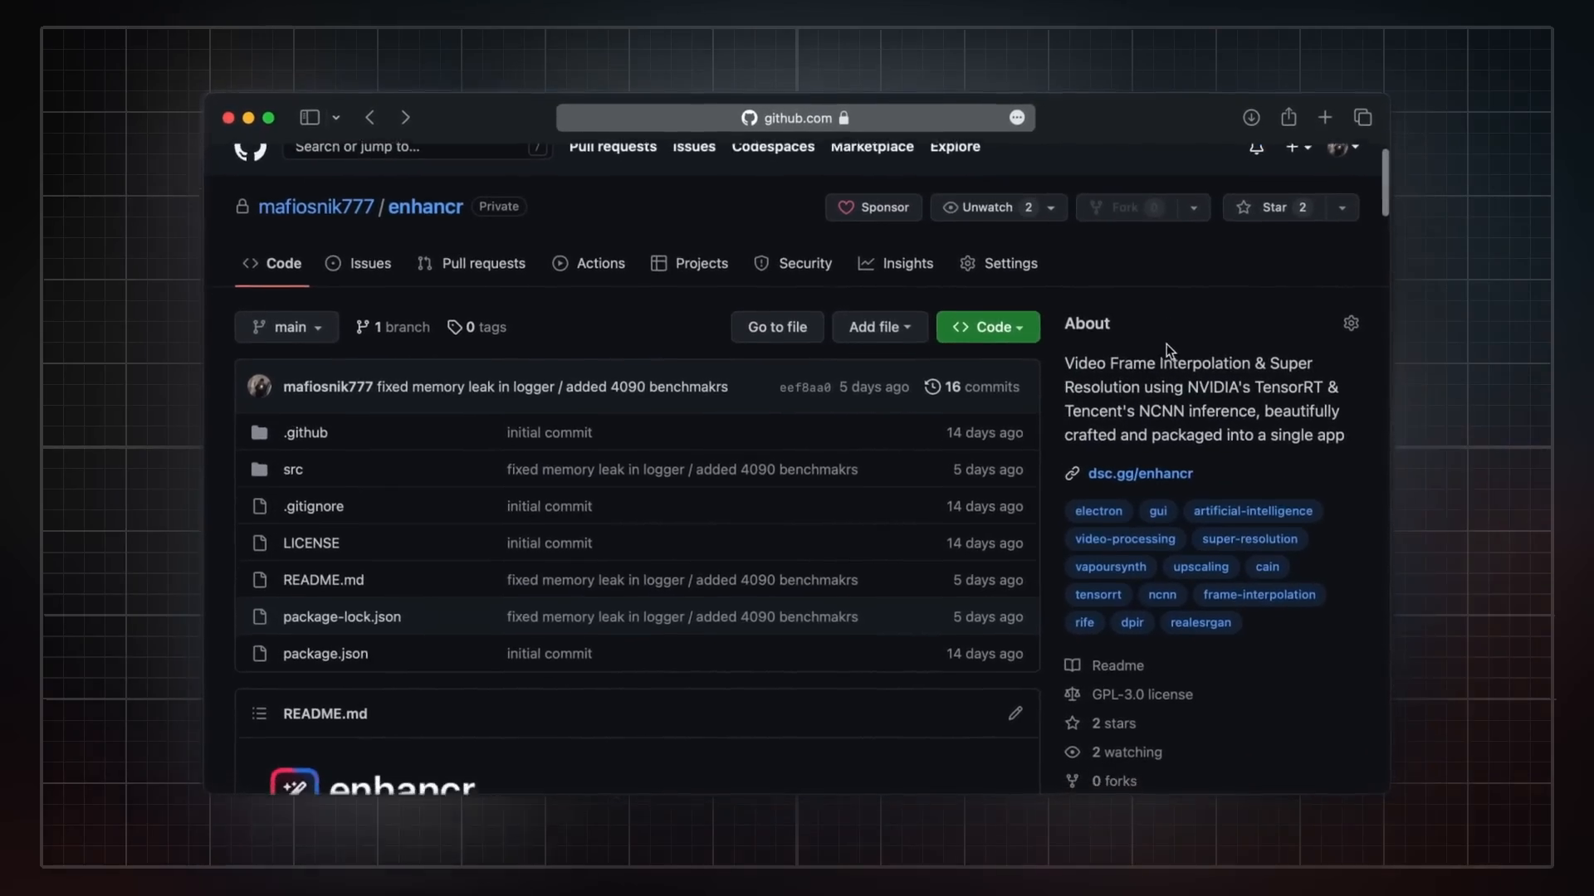
Scroll the enhancr README from macOS and Linux Support down to Supporting this project.
{"action": "scroll", "scroll_direction": "down", "scroll_amount": 3}
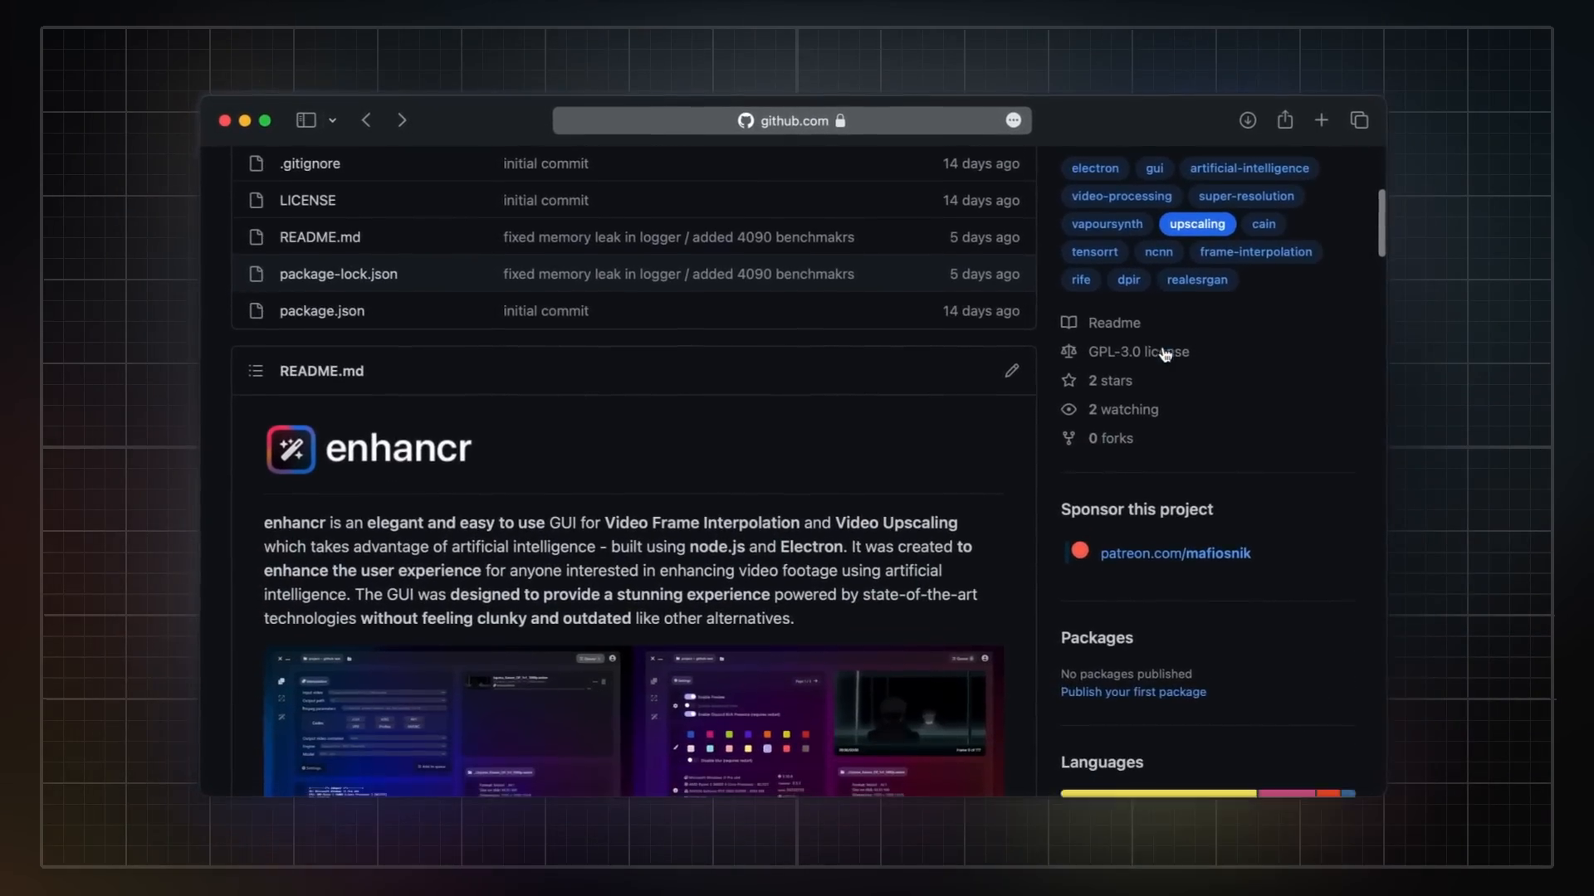
{"action": "scroll", "scroll_direction": "down", "scroll_amount": 3}
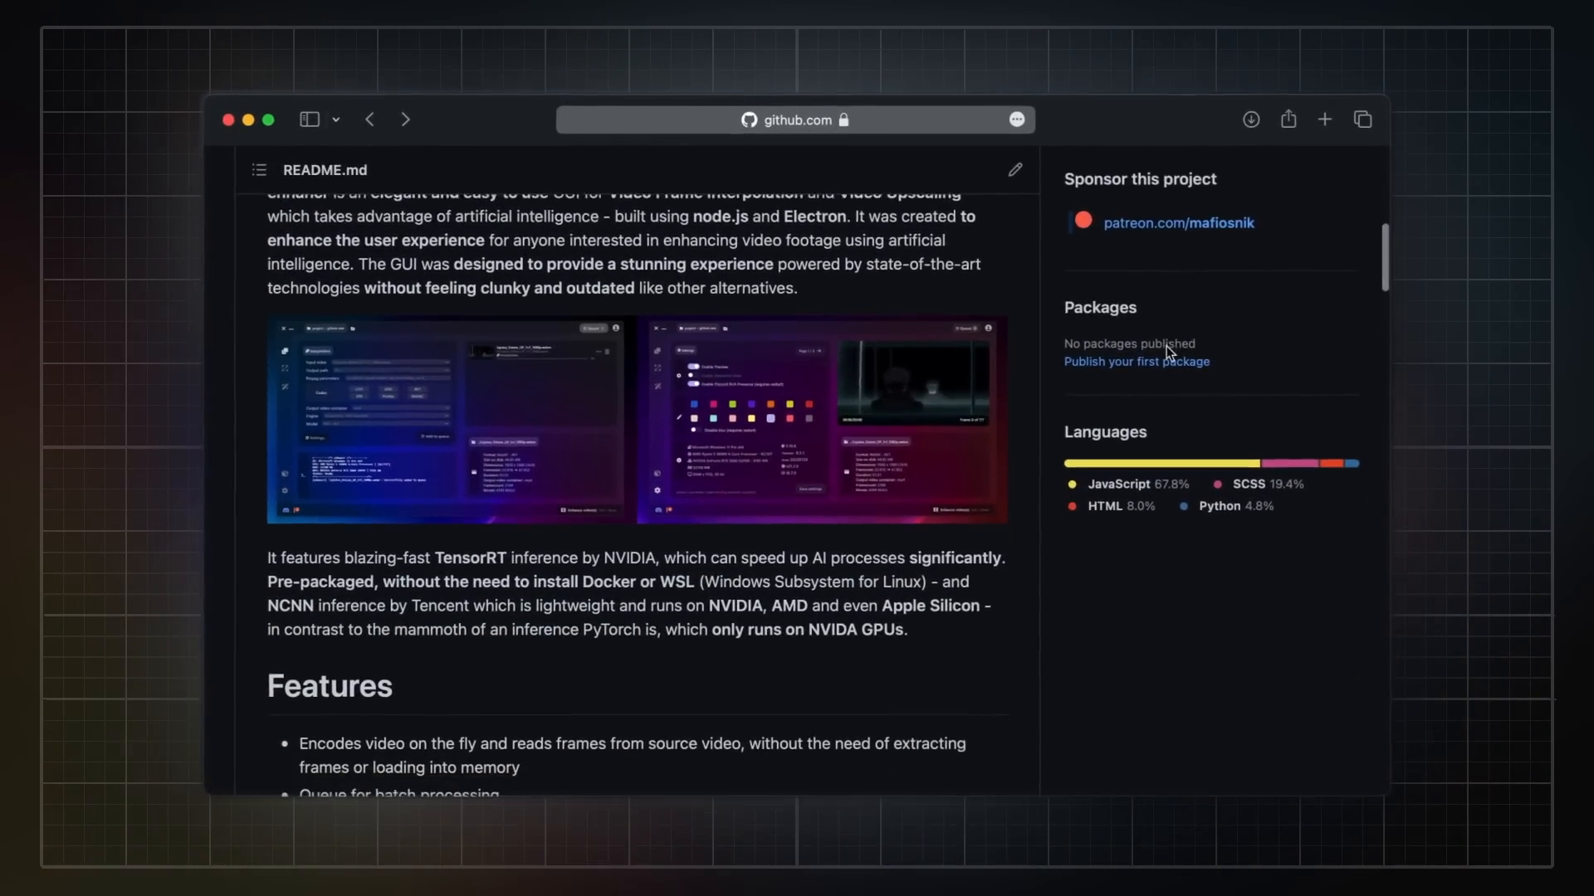
{"action": "scroll", "scroll_direction": "down", "scroll_amount": 3}
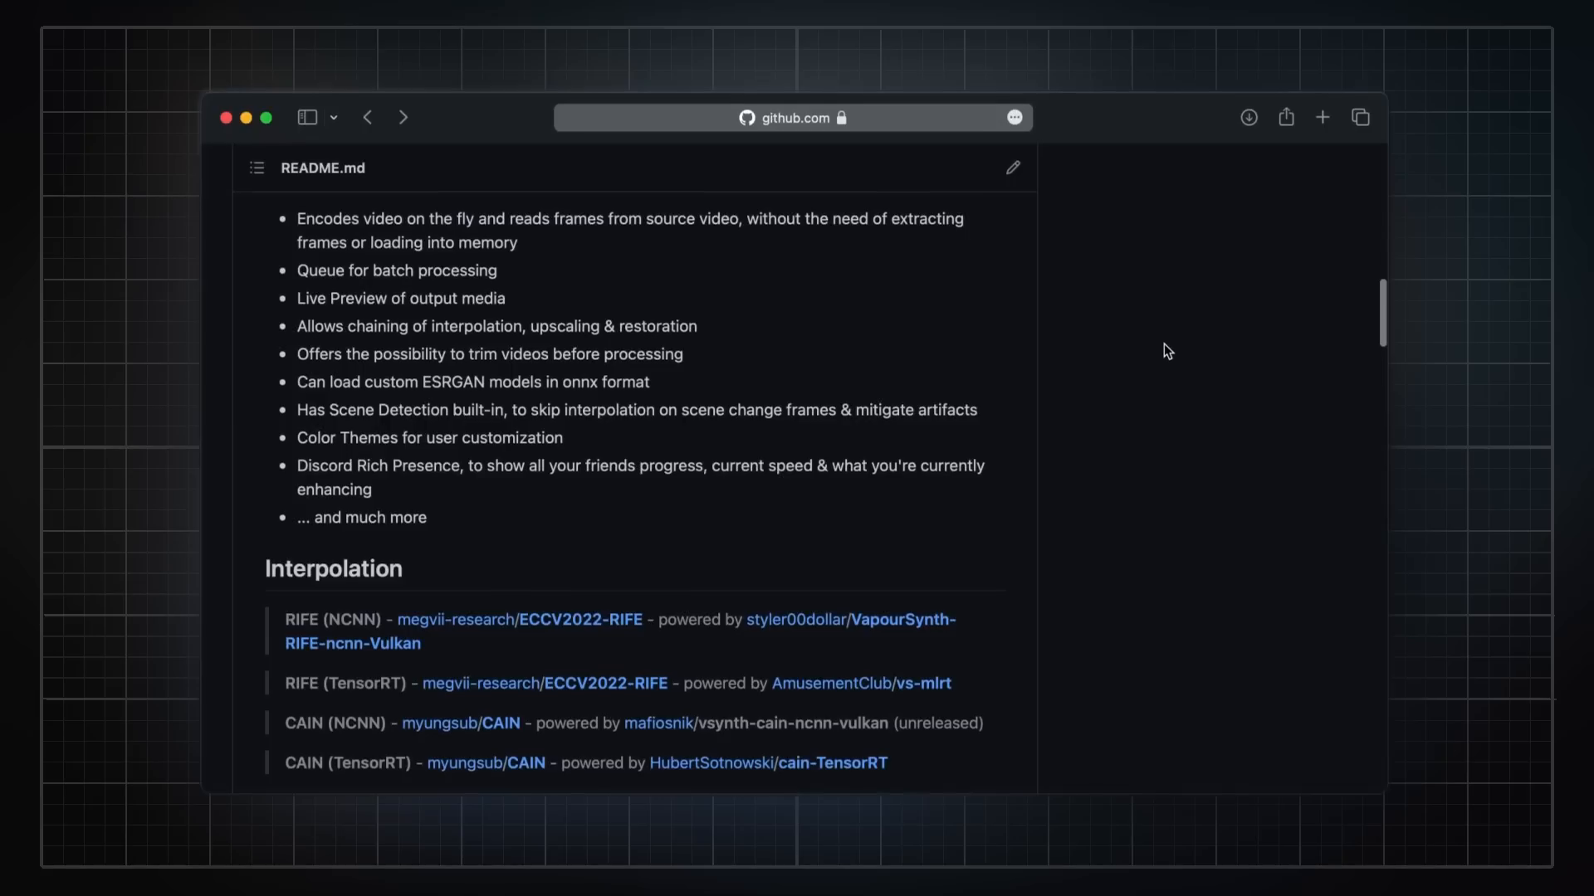
{"action": "scroll", "scroll_direction": "down", "scroll_amount": 3}
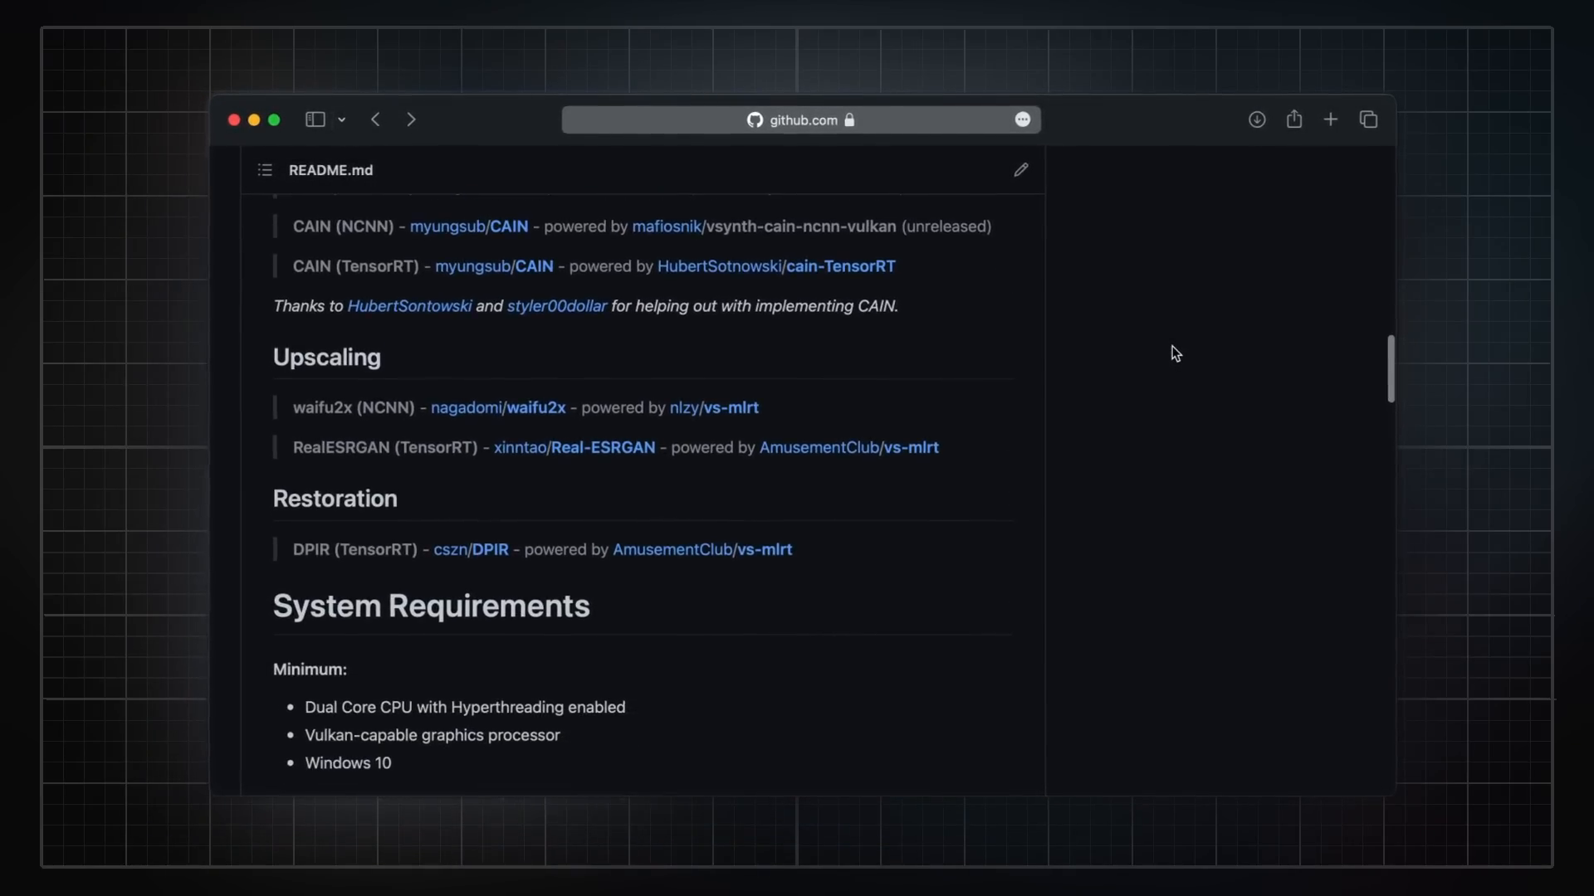
{"action": "scroll", "scroll_direction": "down", "scroll_amount": 3}
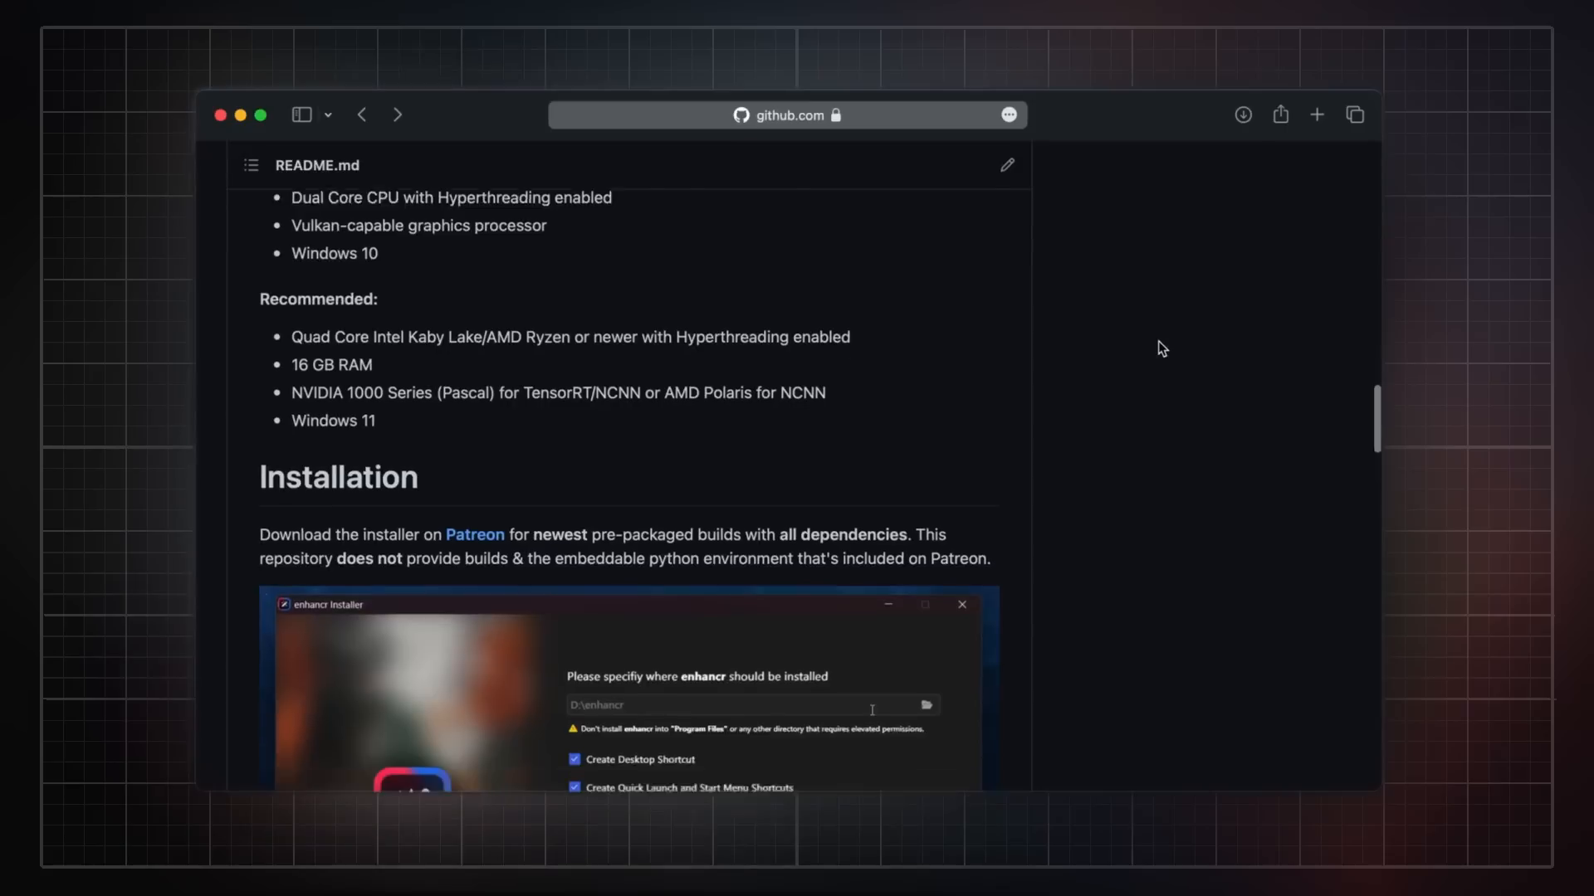
{"action": "scroll", "scroll_direction": "down", "scroll_amount": 3}
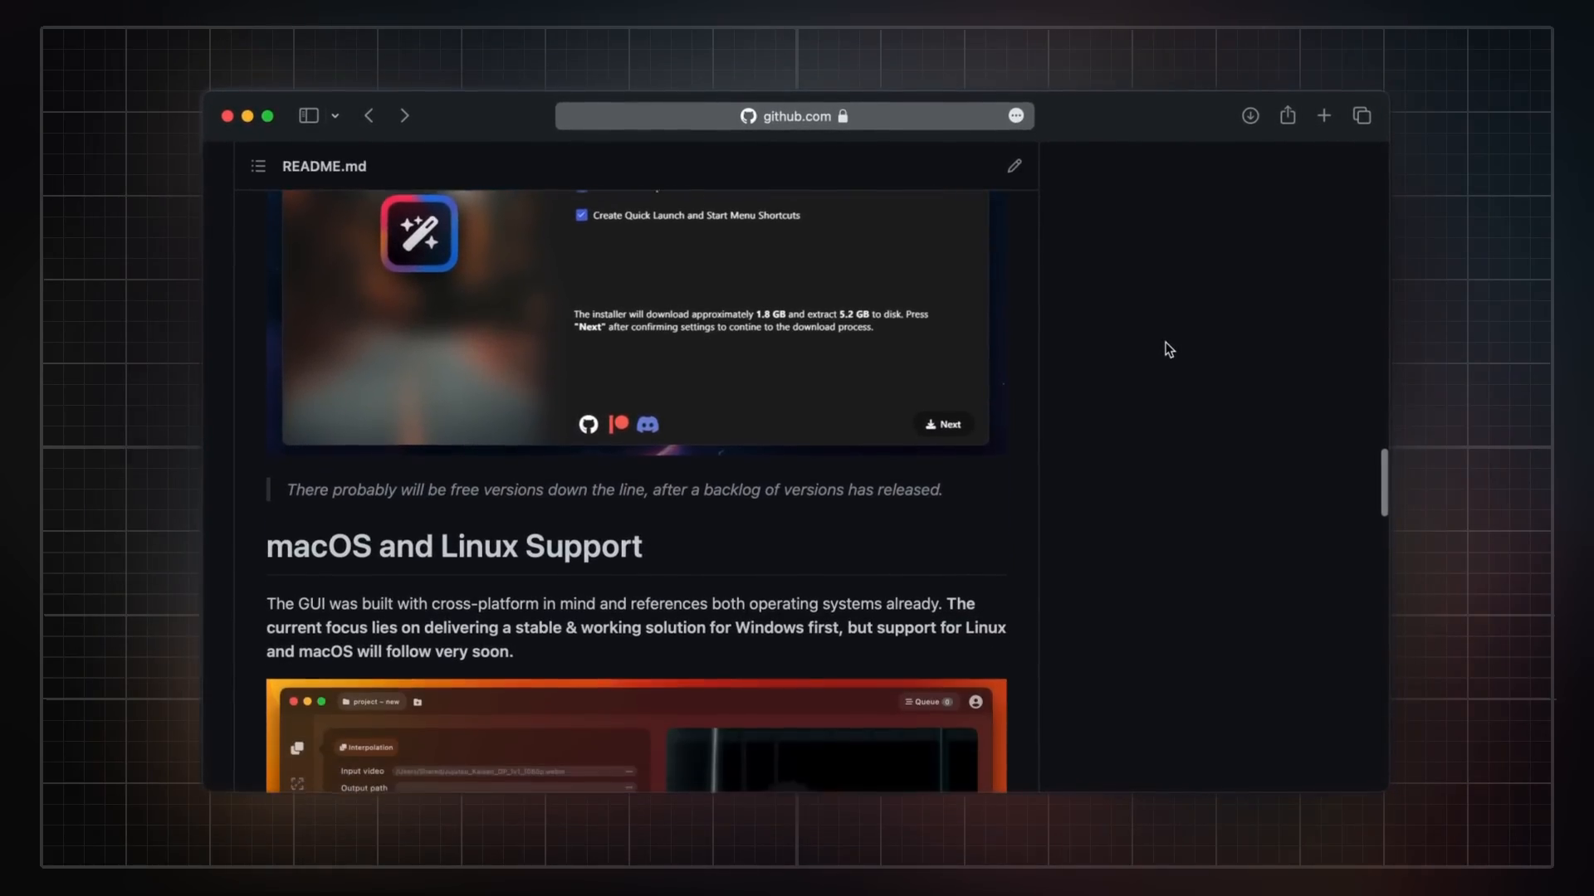
{"action": "scroll", "scroll_direction": "down", "scroll_amount": 3}
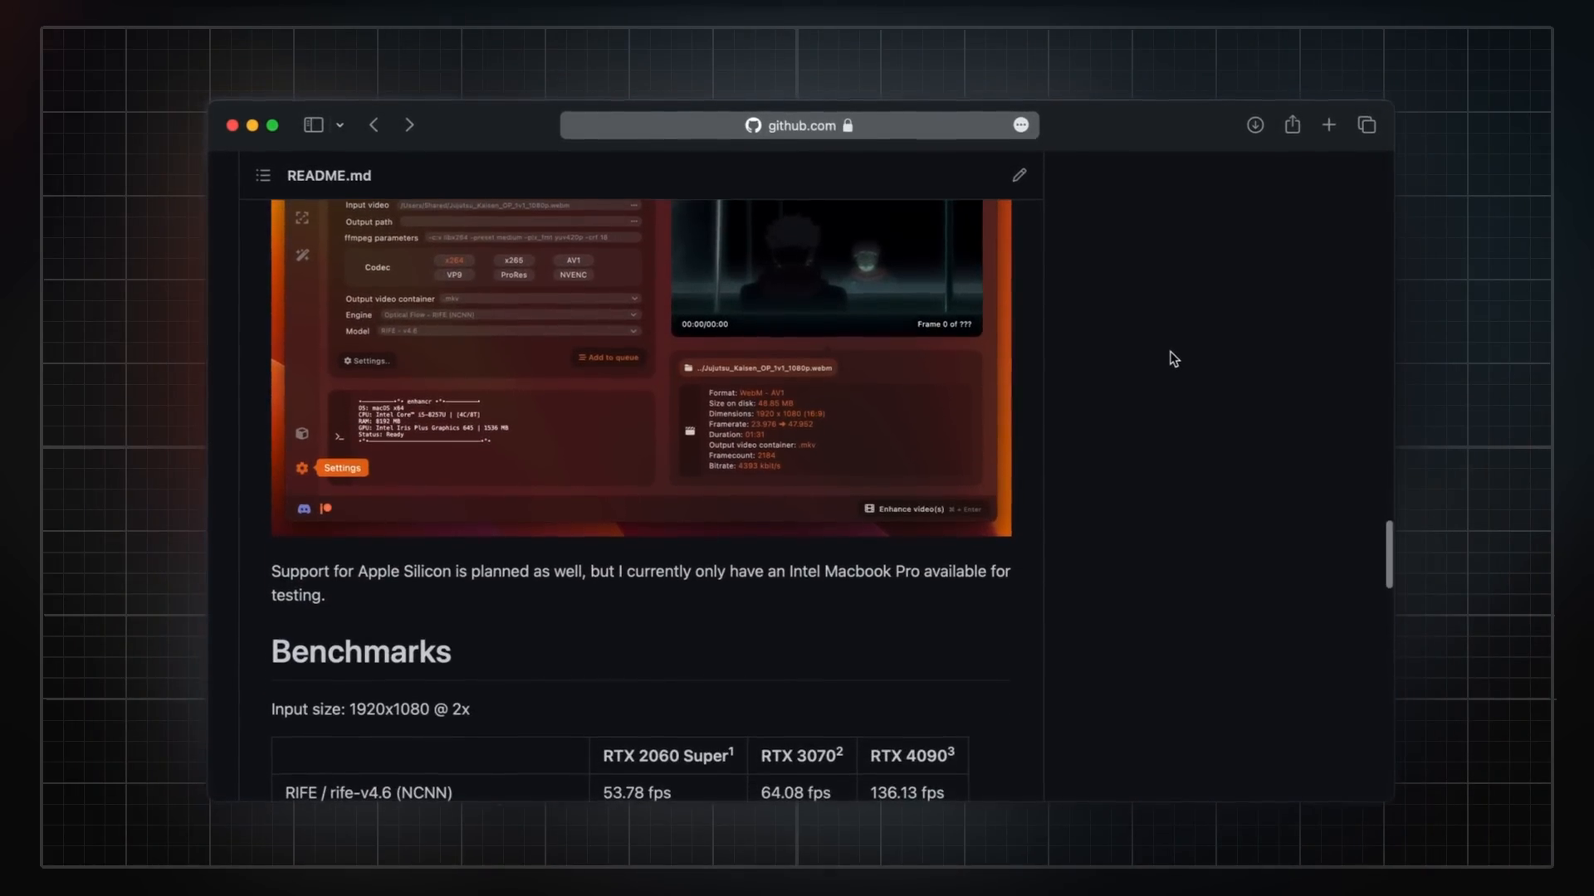
{"action": "scroll", "scroll_direction": "down", "scroll_amount": 3}
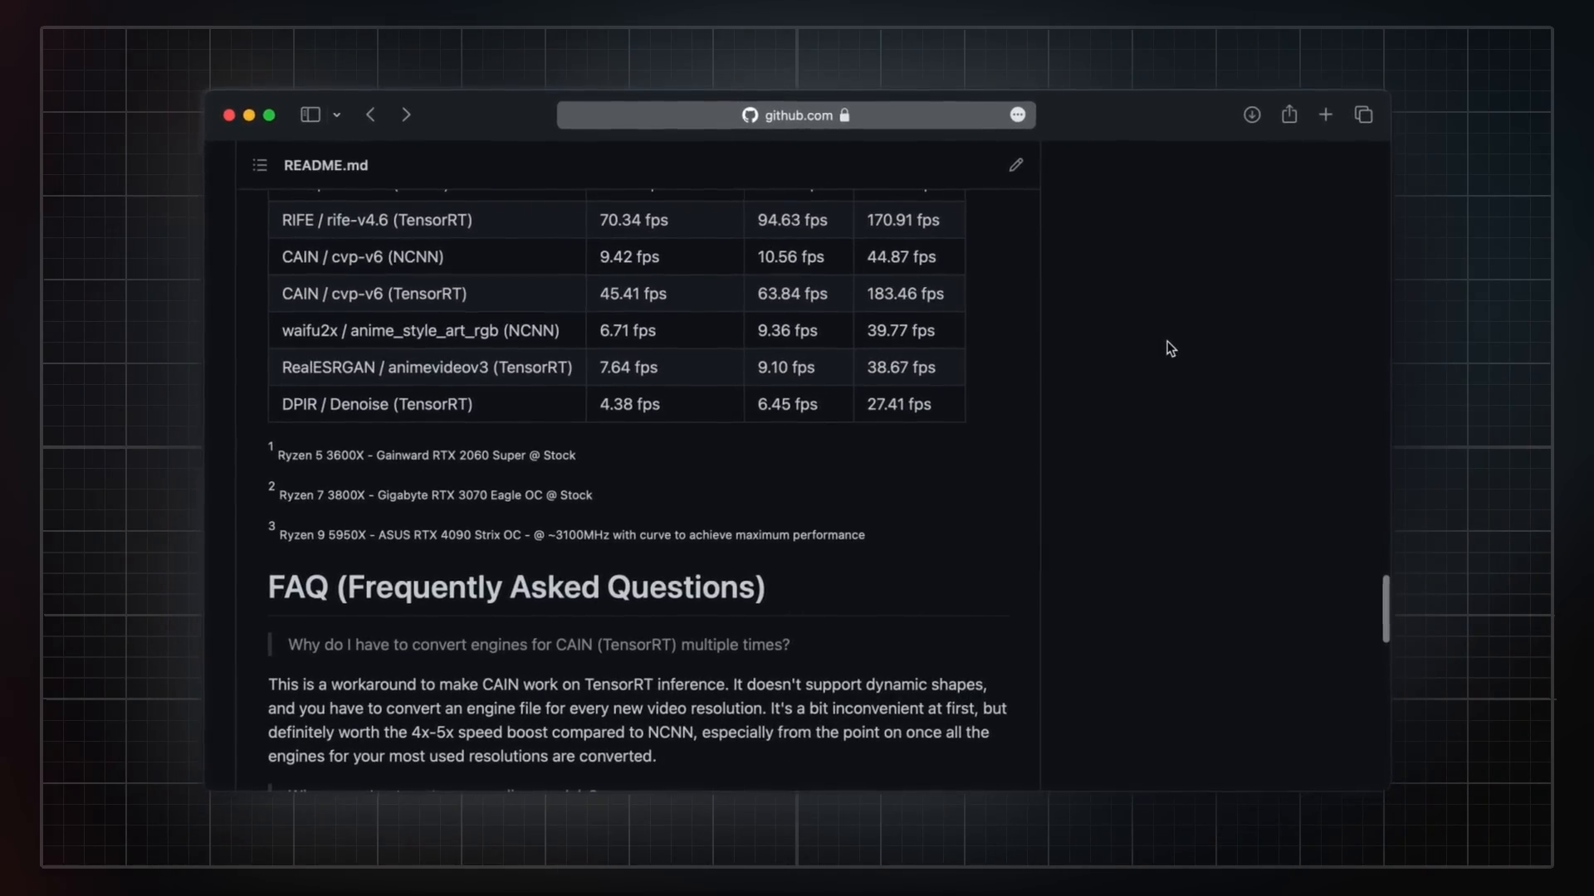
{"action": "scroll", "scroll_direction": "down", "scroll_amount": 3}
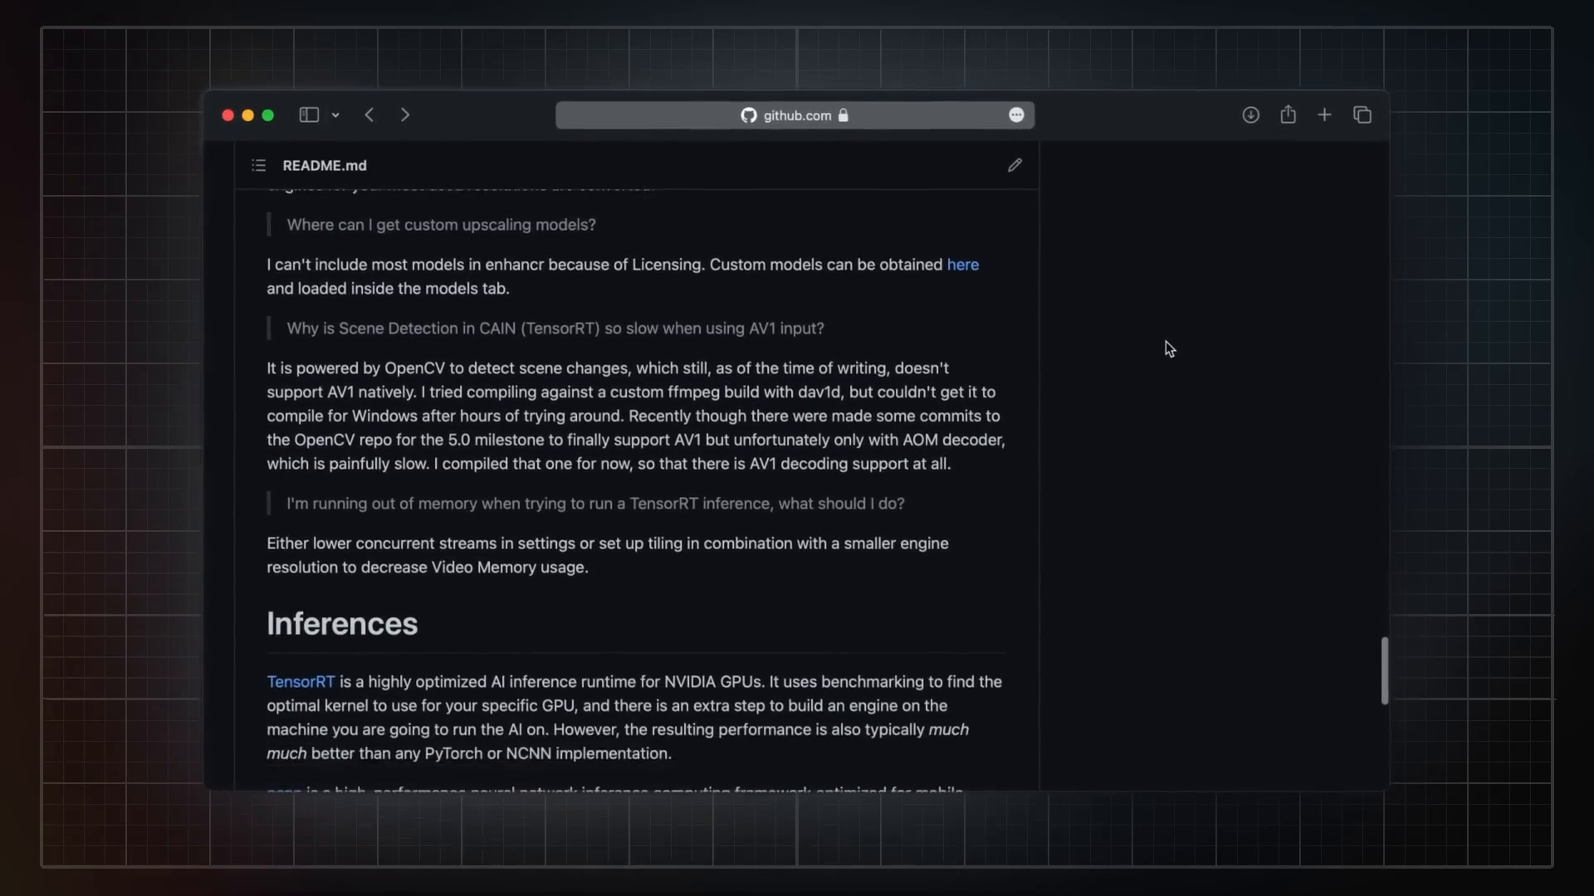
{"action": "scroll", "scroll_direction": "down", "scroll_amount": 3}
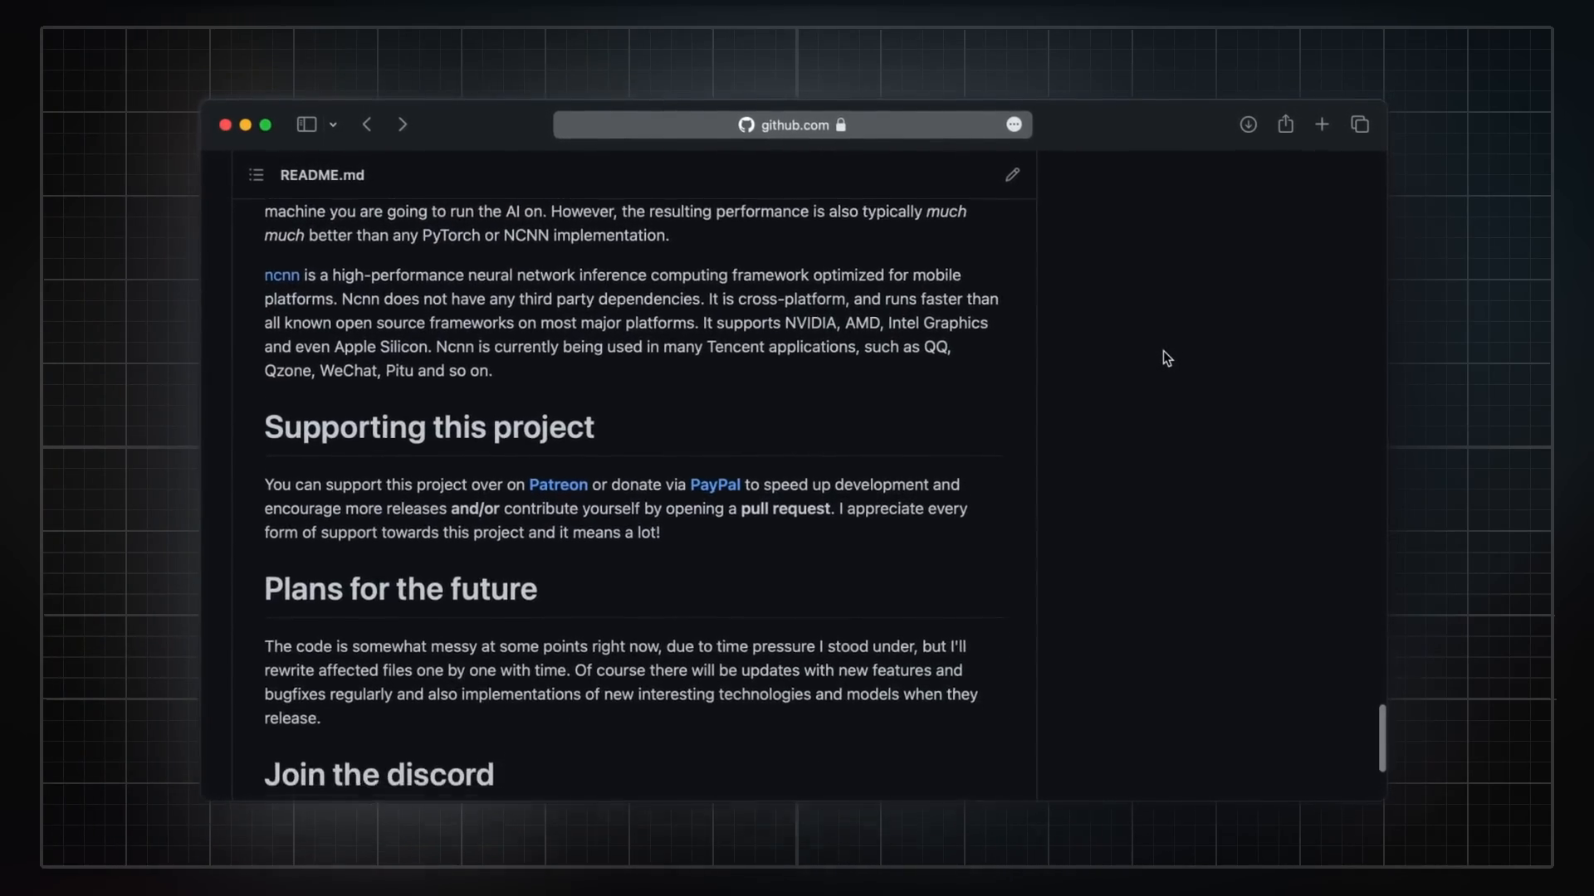
{"action": "scroll", "scroll_direction": "down", "scroll_amount": 3}
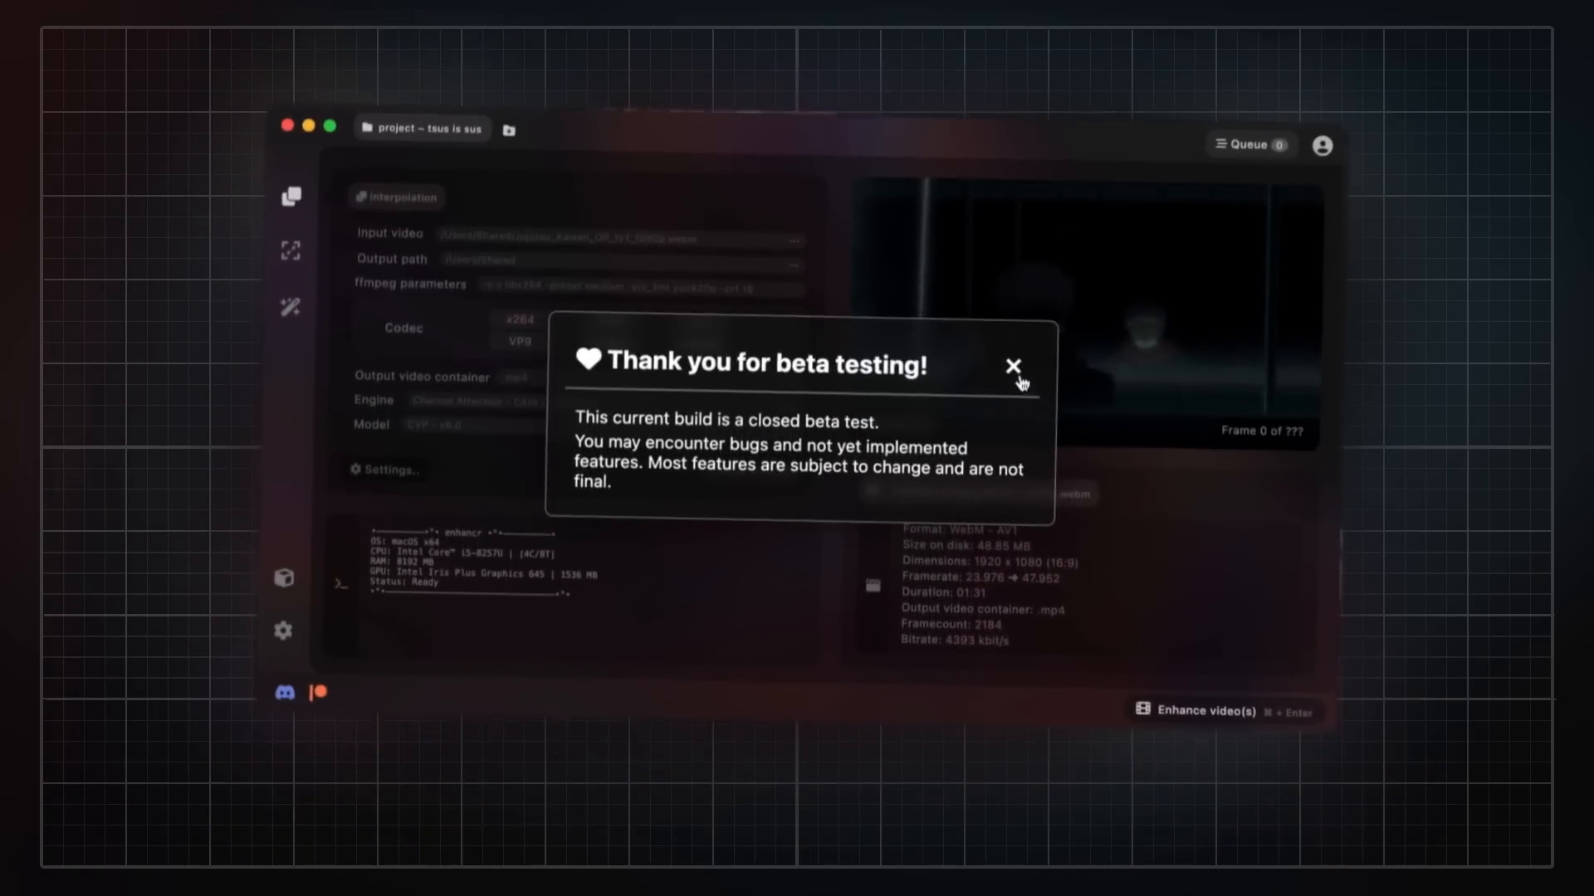
Dismiss the beta notice, queue the Jujutsu Kaisen video, and view settings page 2/3.
{"action": "left_click", "coordinate": [1013, 366]}
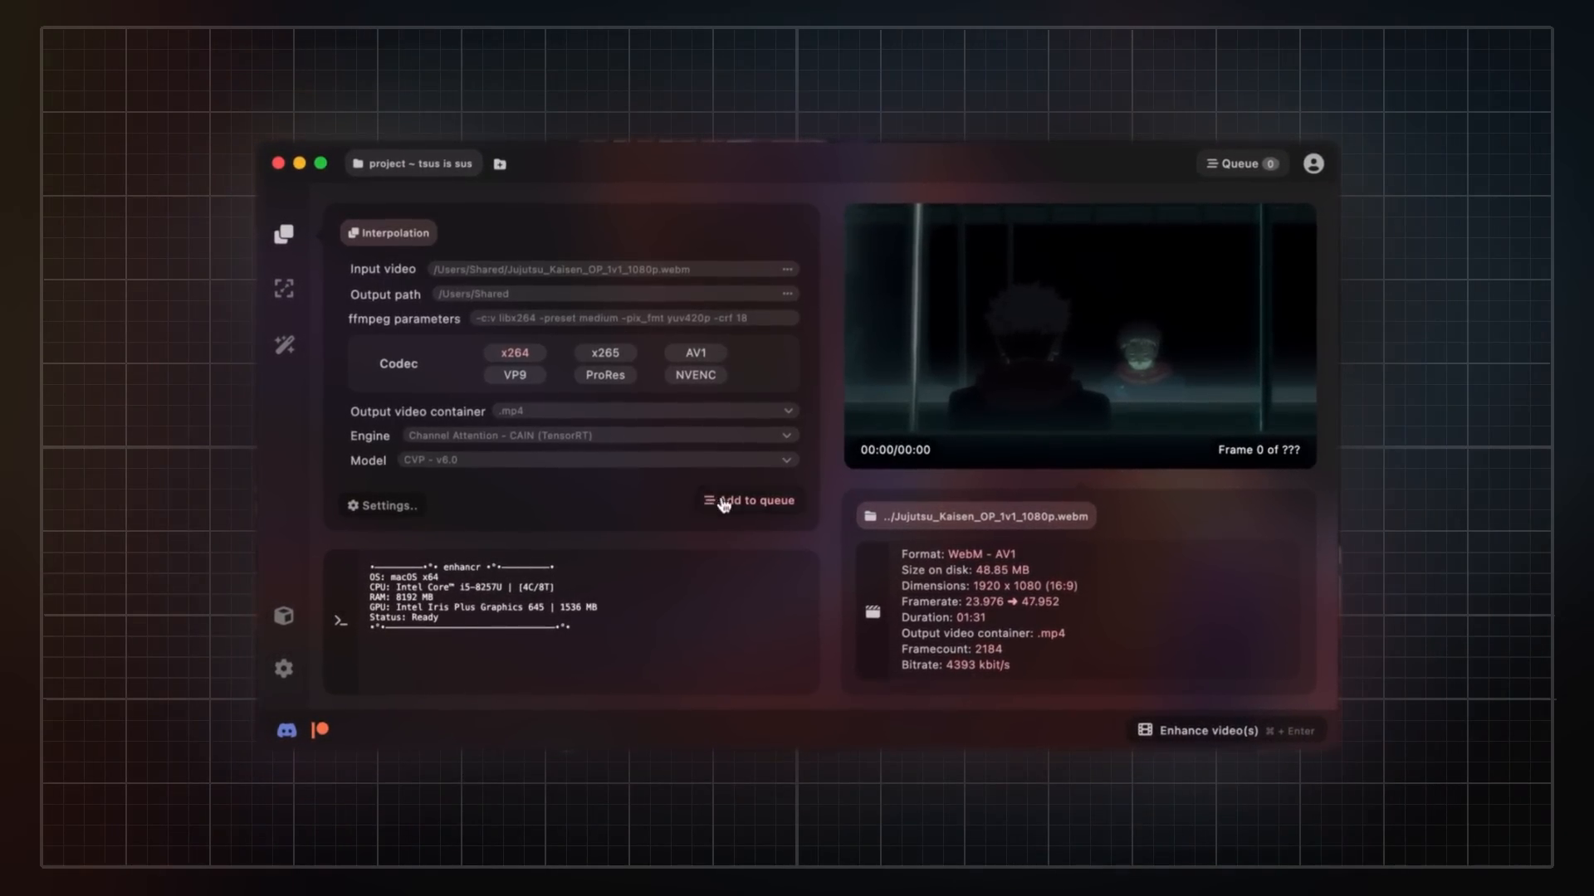
{"action": "left_click", "coordinate": [751, 500]}
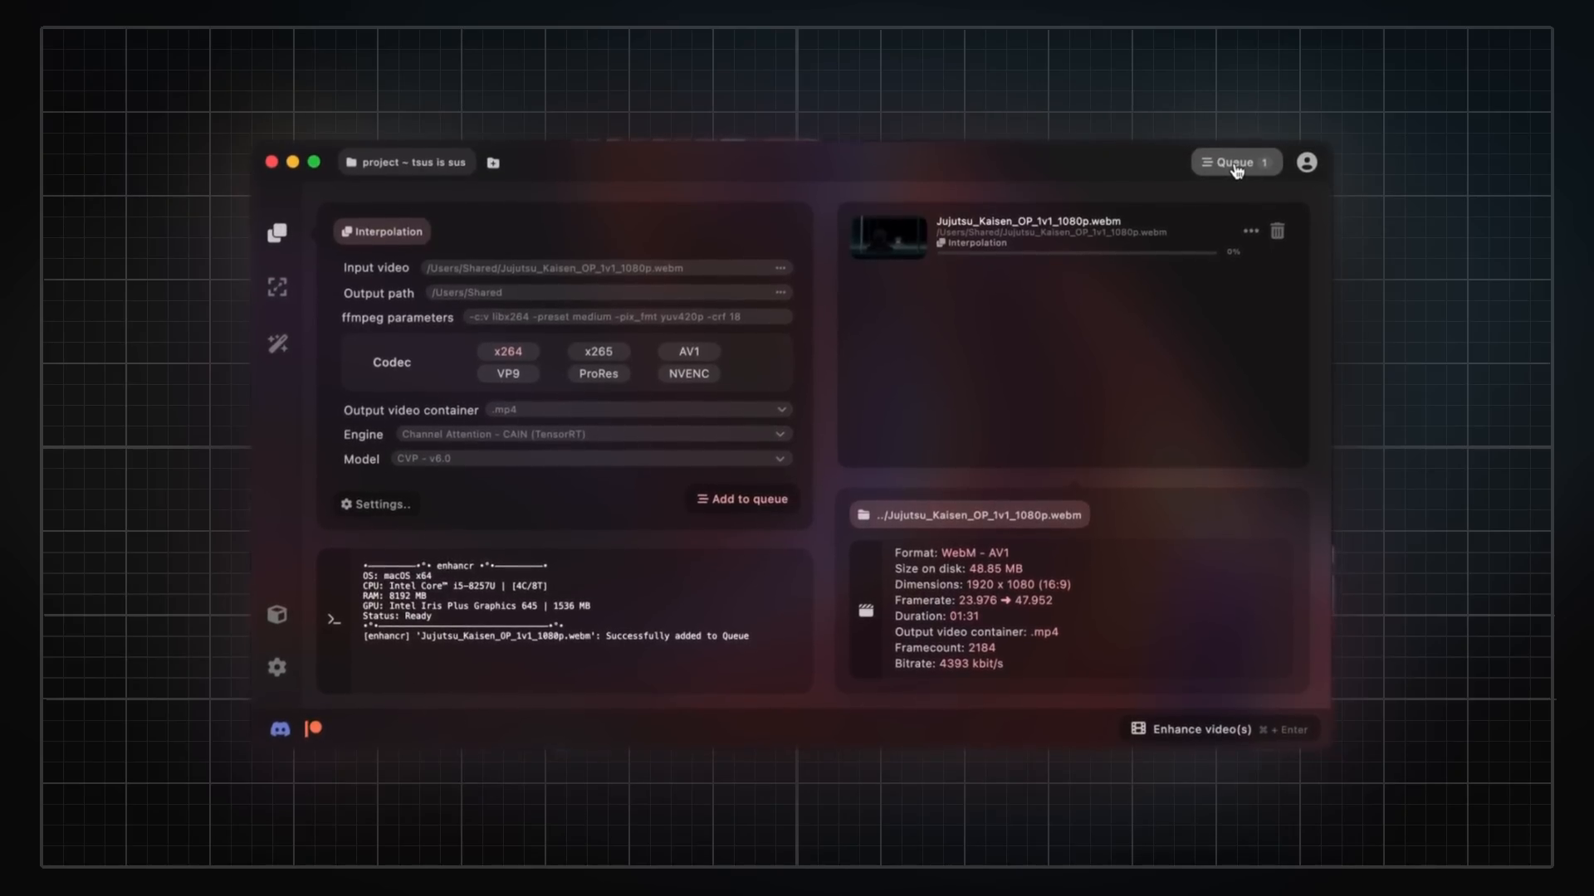
{"action": "left_click", "coordinate": [278, 667]}
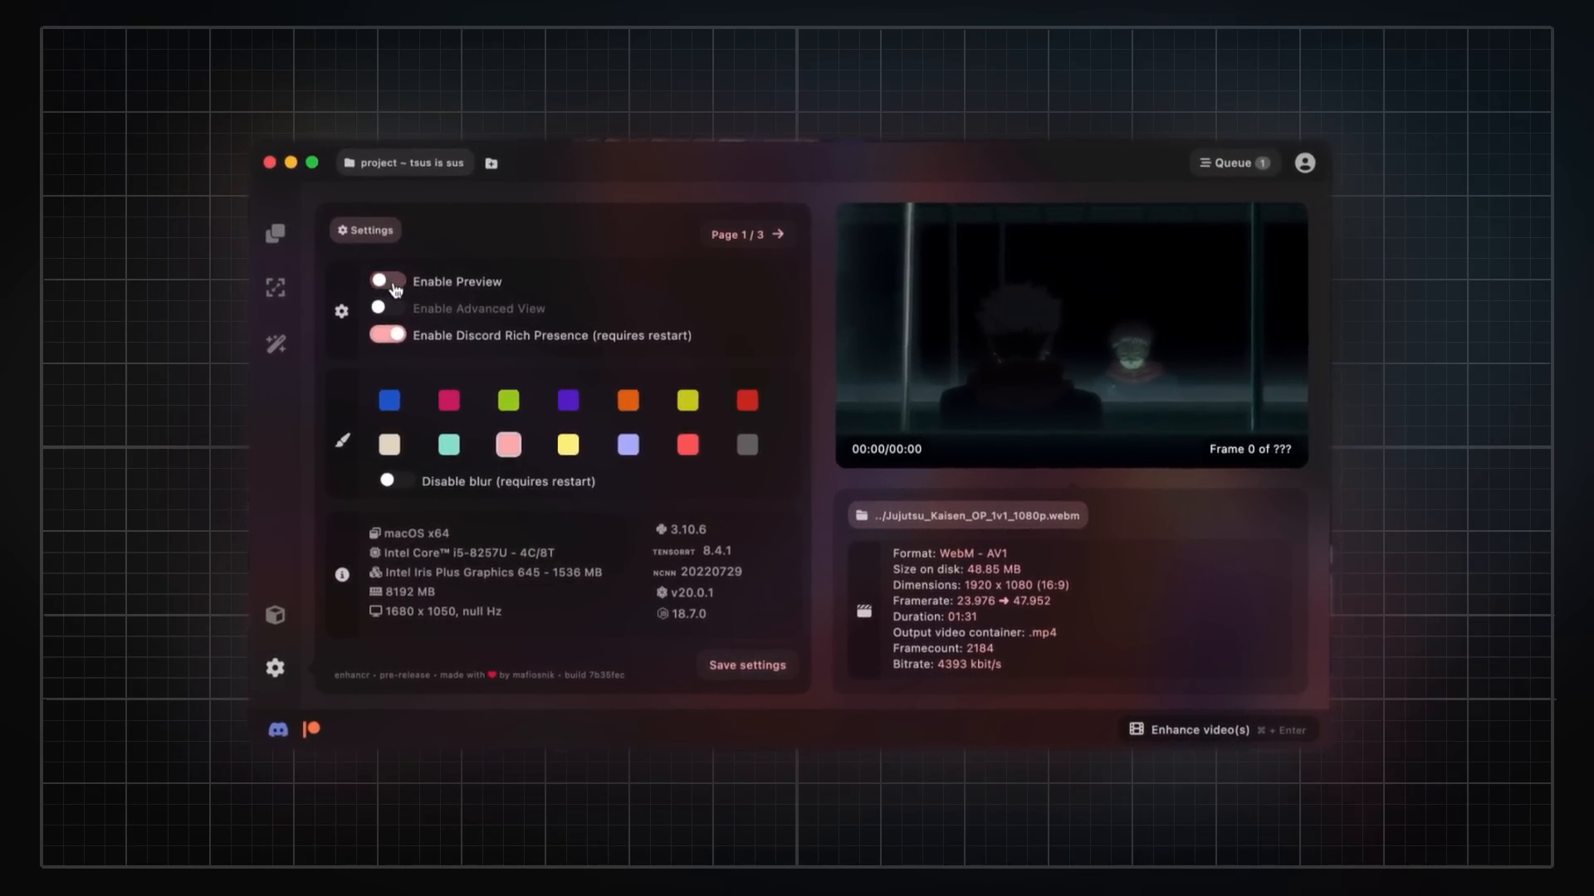
{"action": "left_click", "coordinate": [777, 235]}
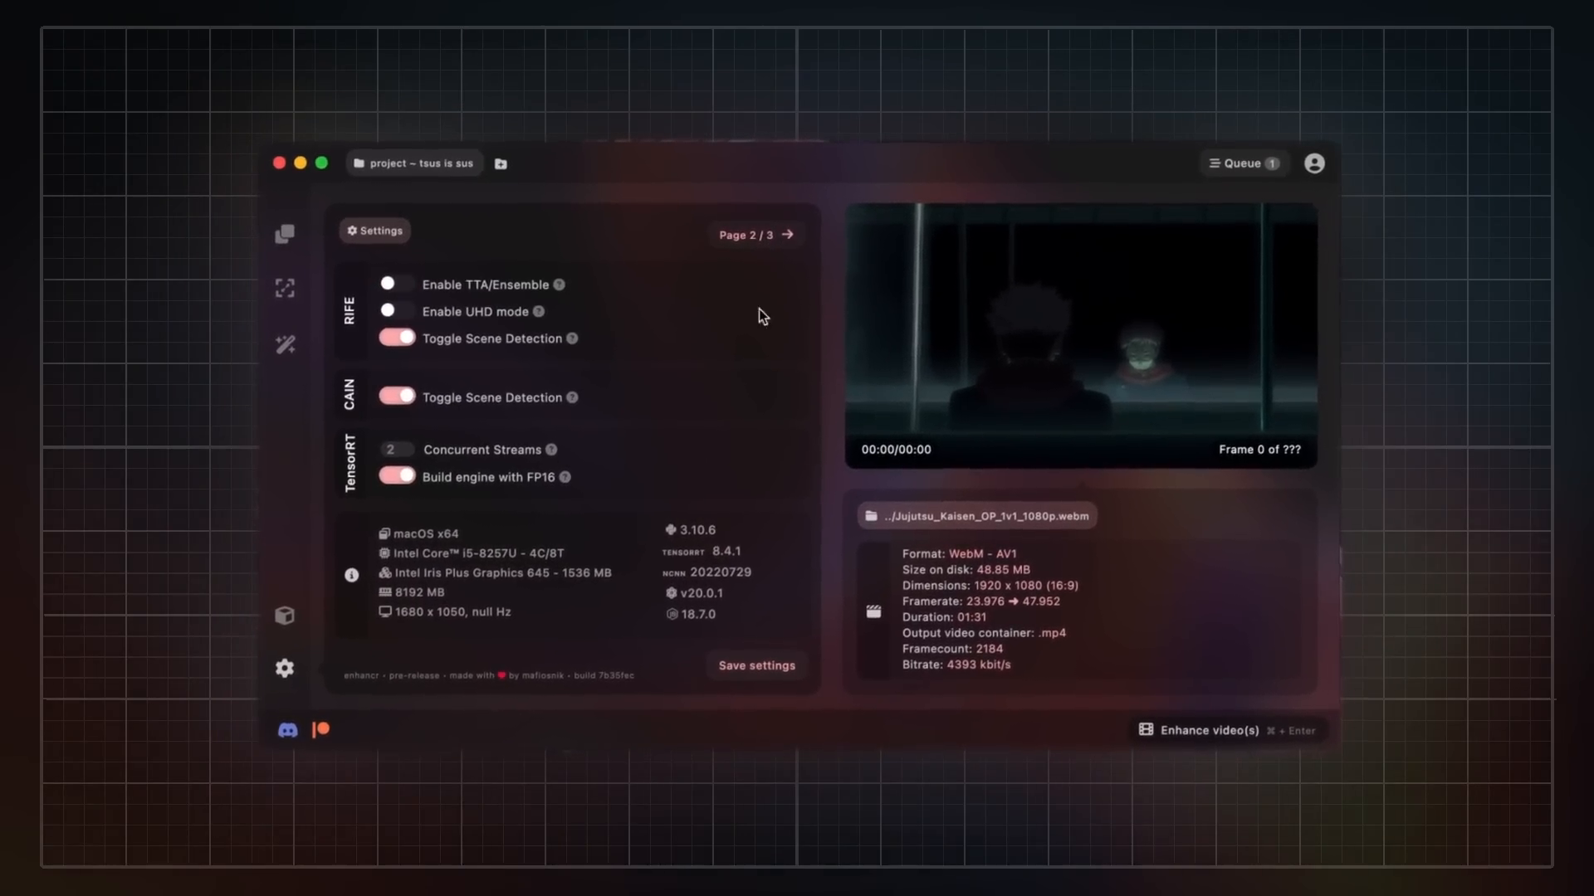